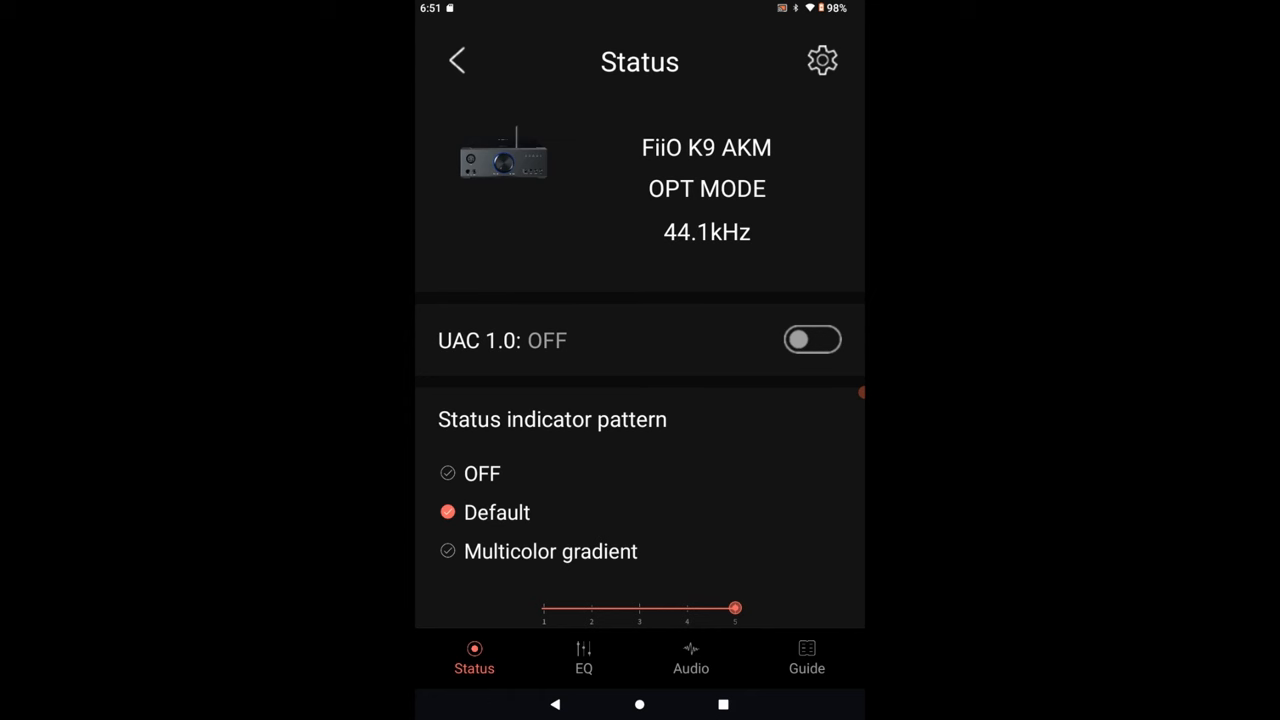
Switch the K9 AKM status indicator to Multicolor gradient and lower its brightness to level 3.
{"action": "scroll", "scroll_direction": "down", "scroll_amount": 3}
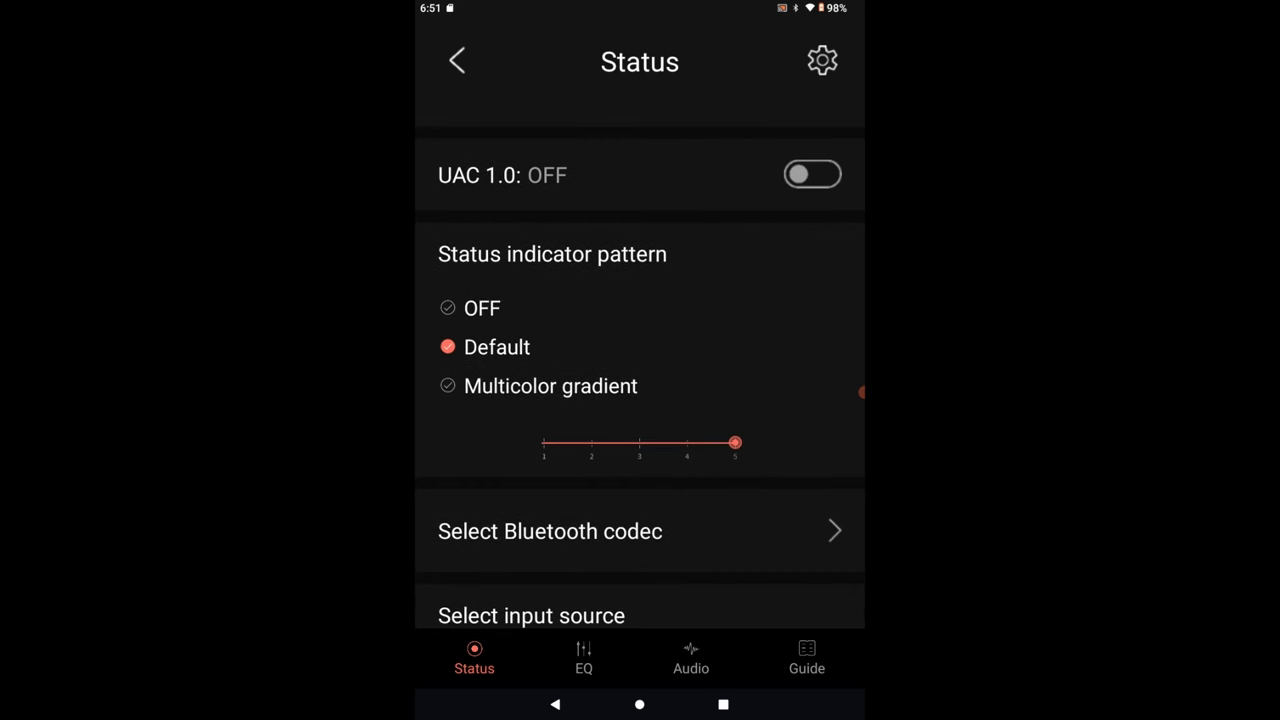
{"action": "left_click", "coordinate": [448, 384]}
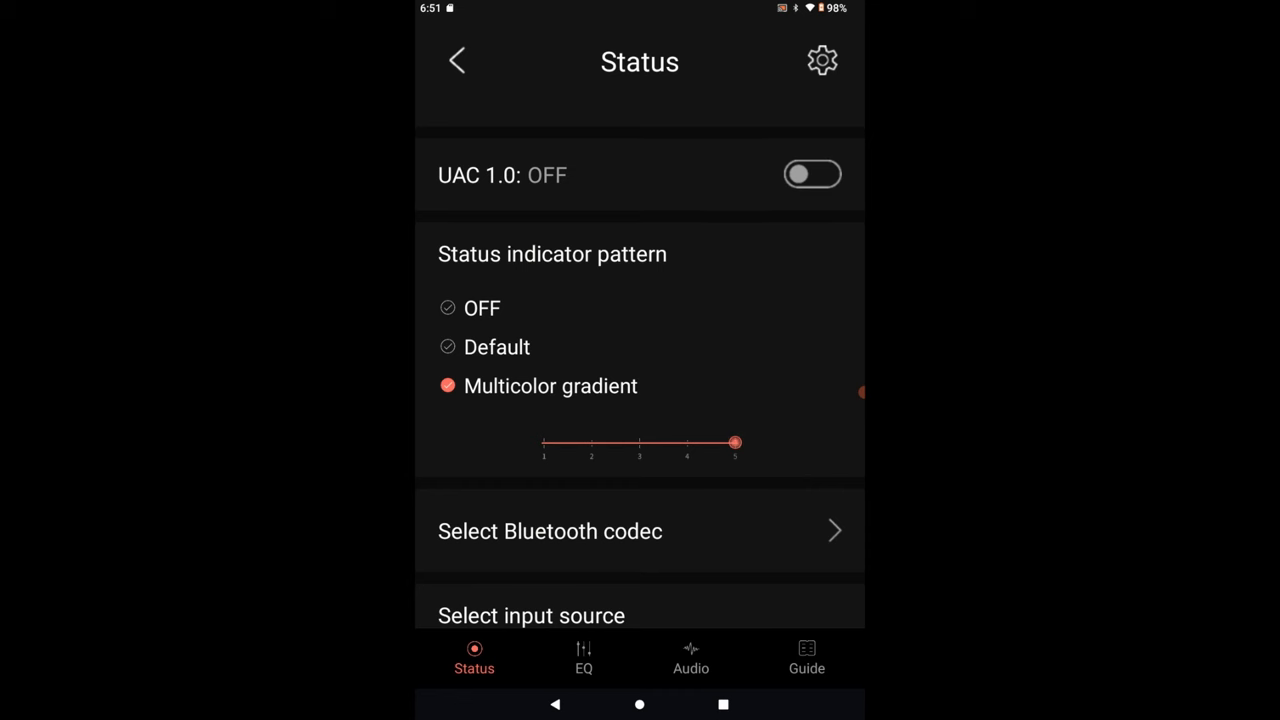
{"action": "left_click_drag", "start_coordinate": [736, 442], "coordinate": [640, 442]}
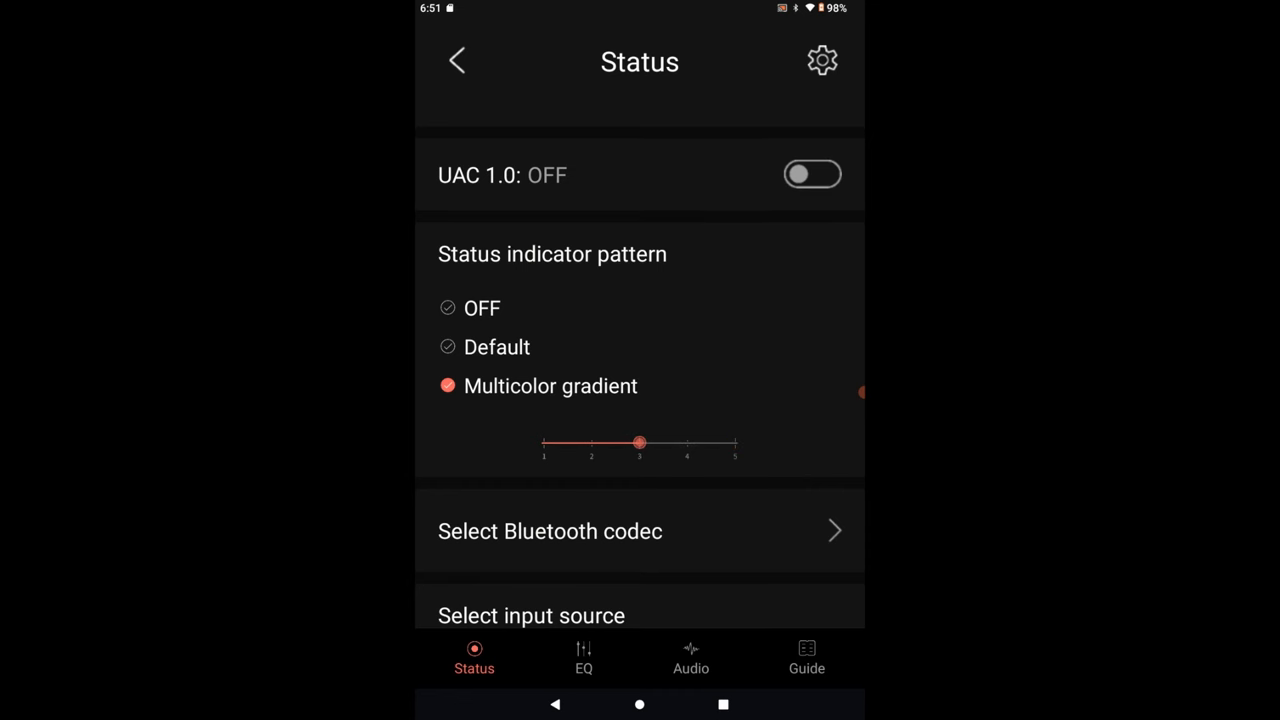
{"action": "scroll", "scroll_direction": "down", "scroll_amount": 3}
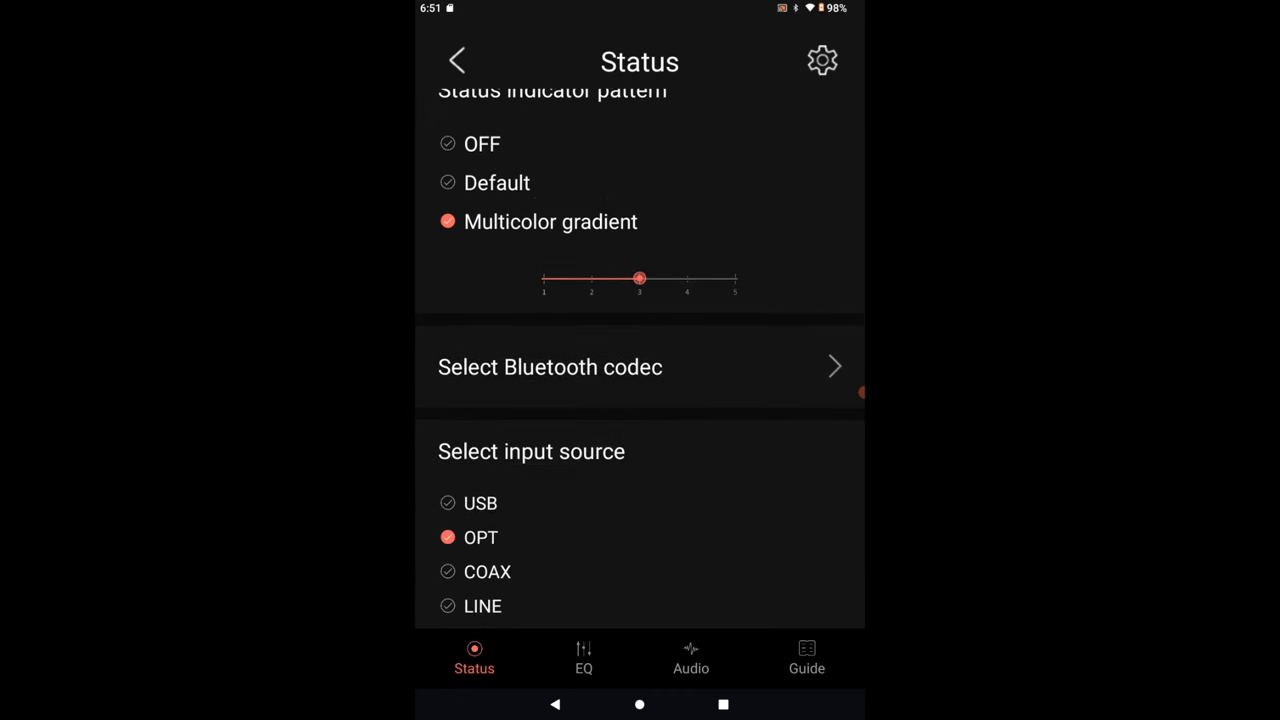
{"action": "left_click", "coordinate": [550, 368]}
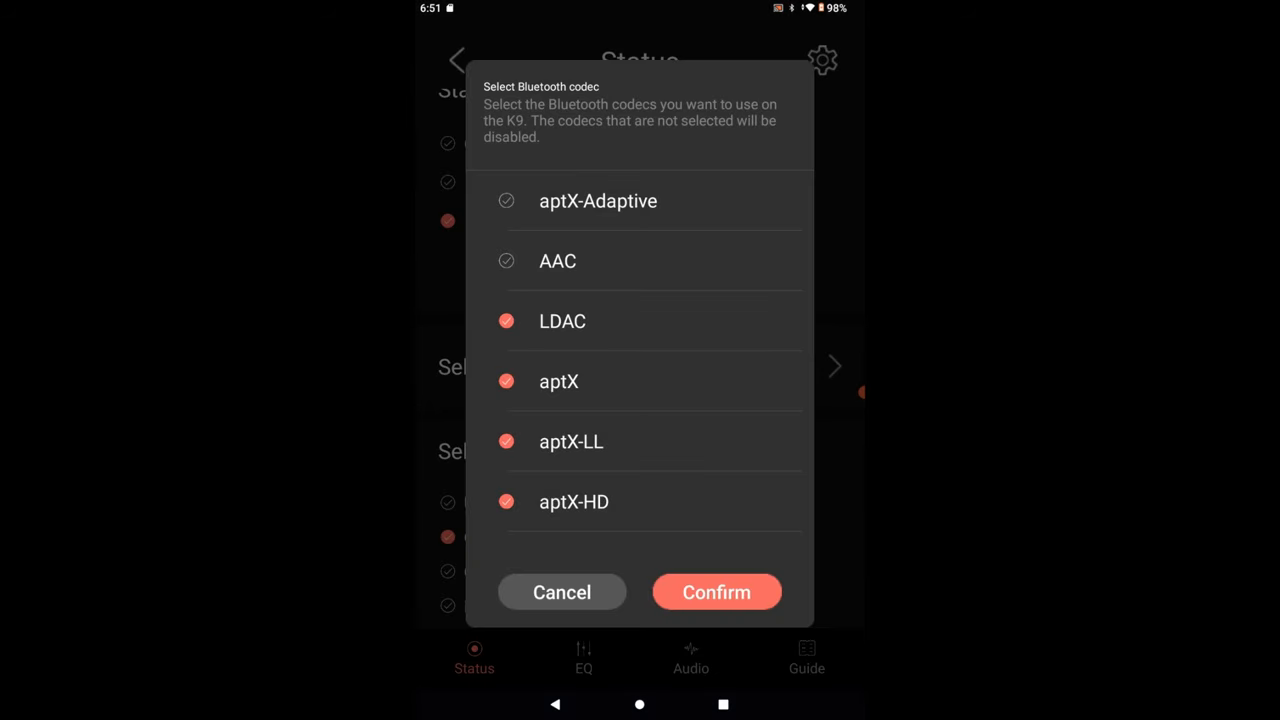
{"action": "left_click", "coordinate": [716, 592]}
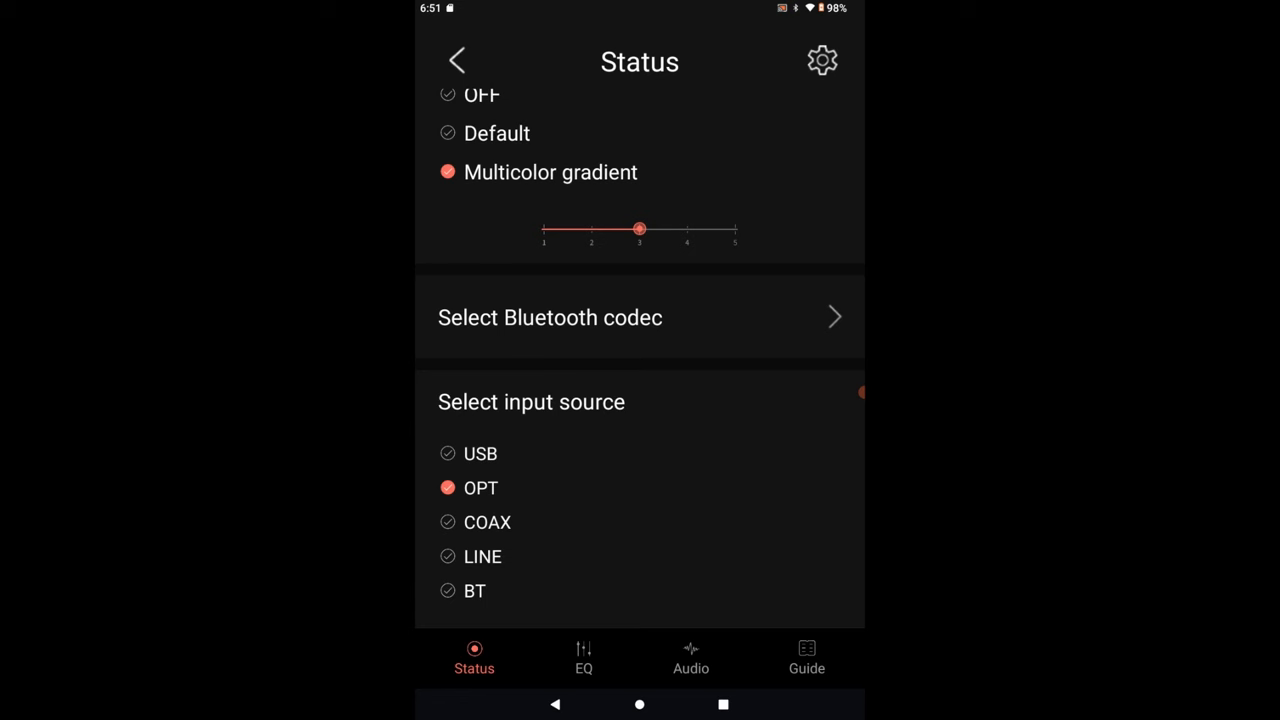
Review the 2 kHz band in EQ Advanced Settings, then move on to the Audio page.
{"action": "left_click", "coordinate": [584, 658]}
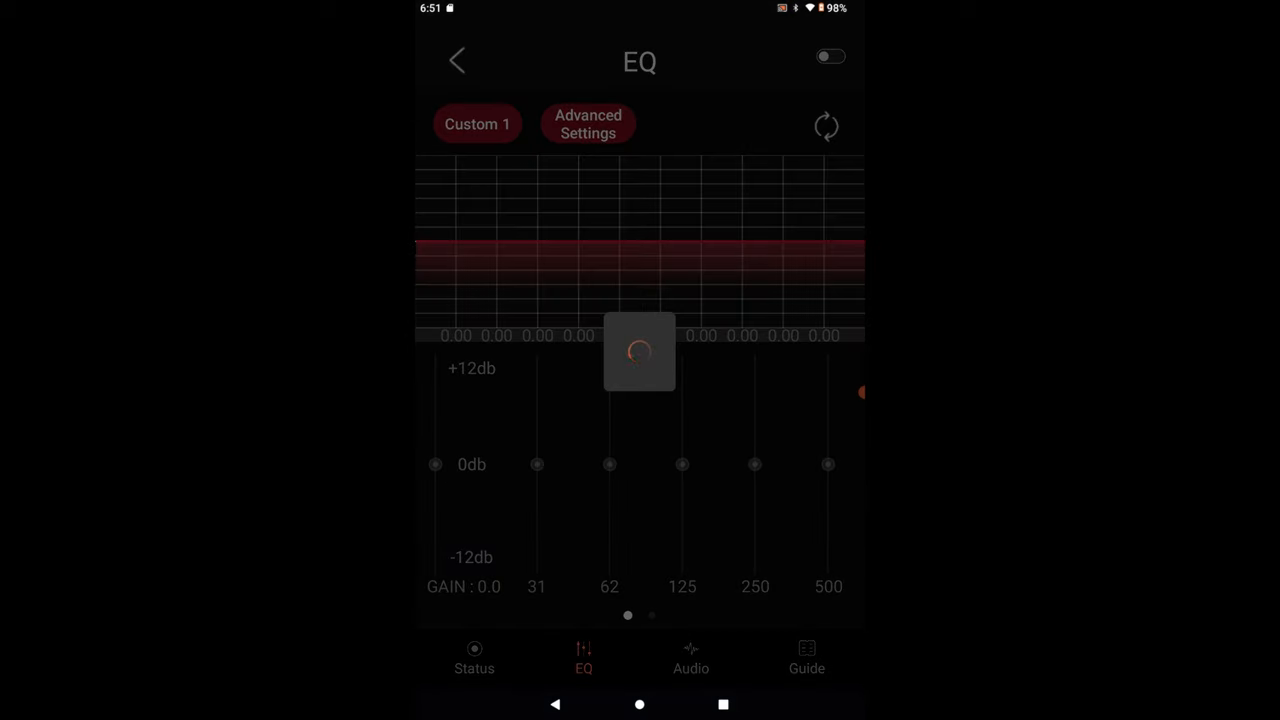
{"action": "left_click", "coordinate": [832, 56]}
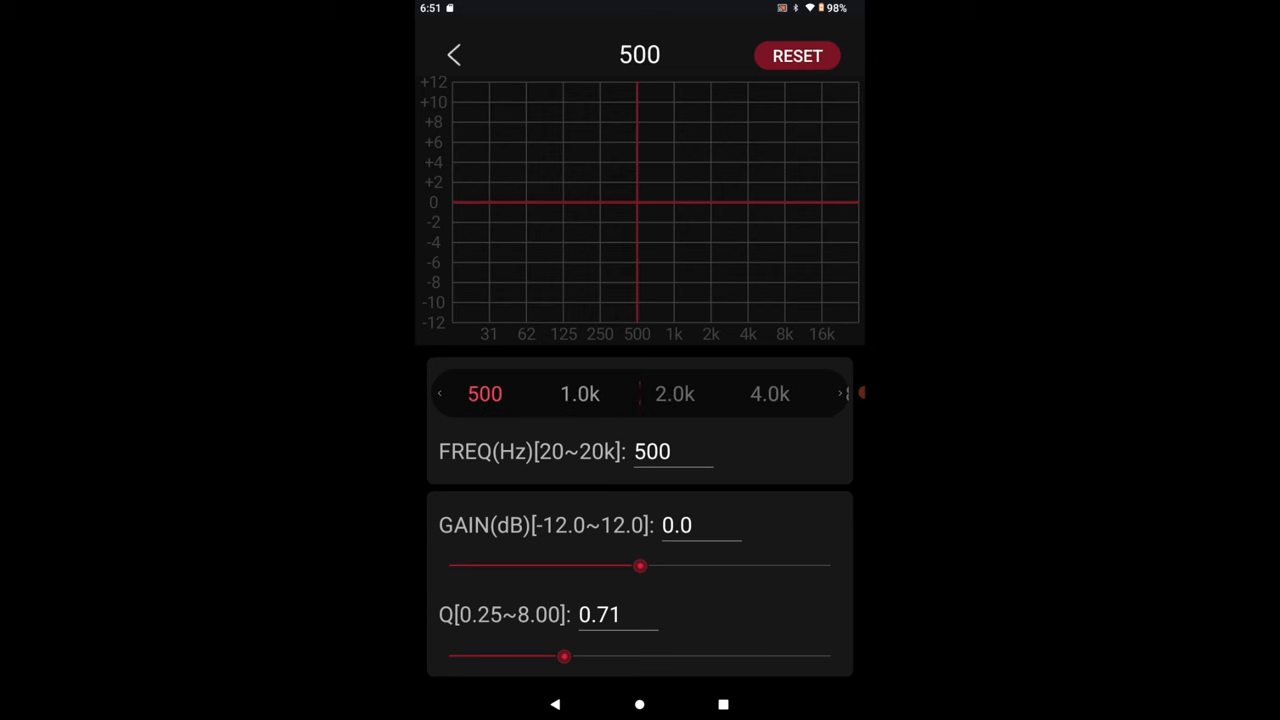
{"action": "left_click", "coordinate": [676, 392]}
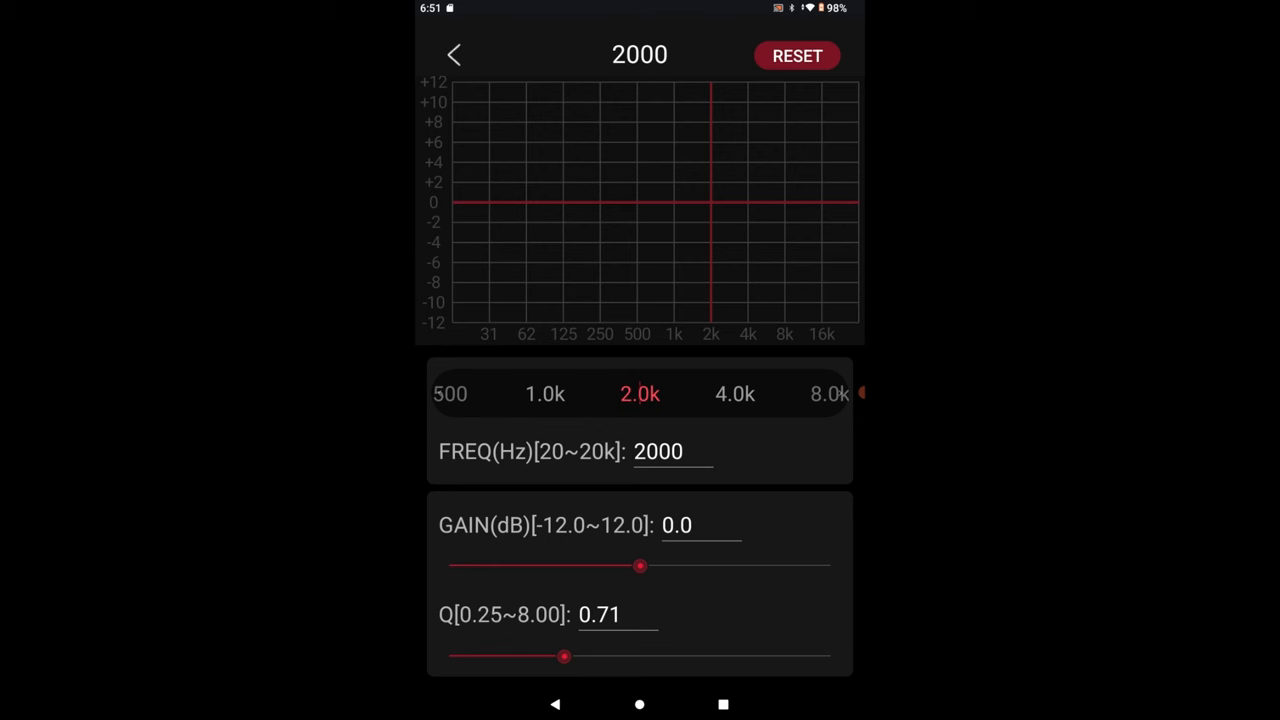
{"action": "left_click", "coordinate": [452, 56]}
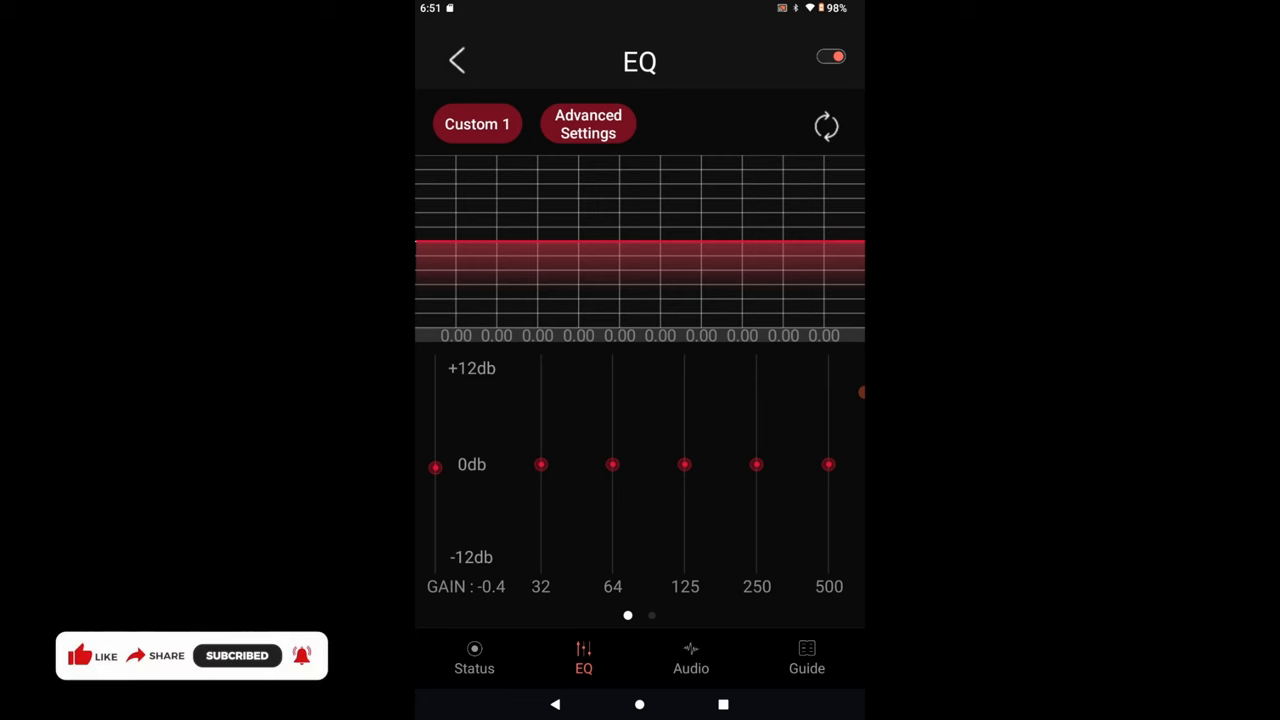
{"action": "left_click", "coordinate": [690, 658]}
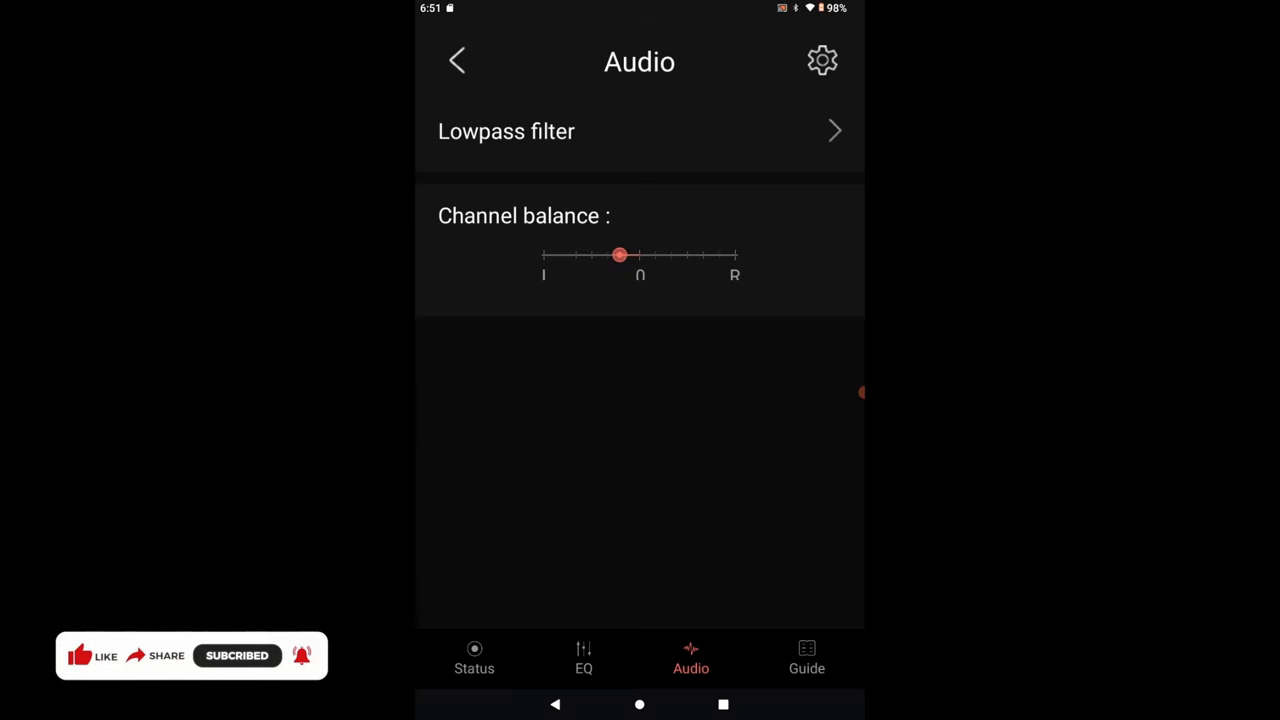
Centre channel balance at 0, review the lowpass filter list, then show the K9 AKM setup guide.
{"action": "left_click_drag", "start_coordinate": [618, 254], "coordinate": [640, 254]}
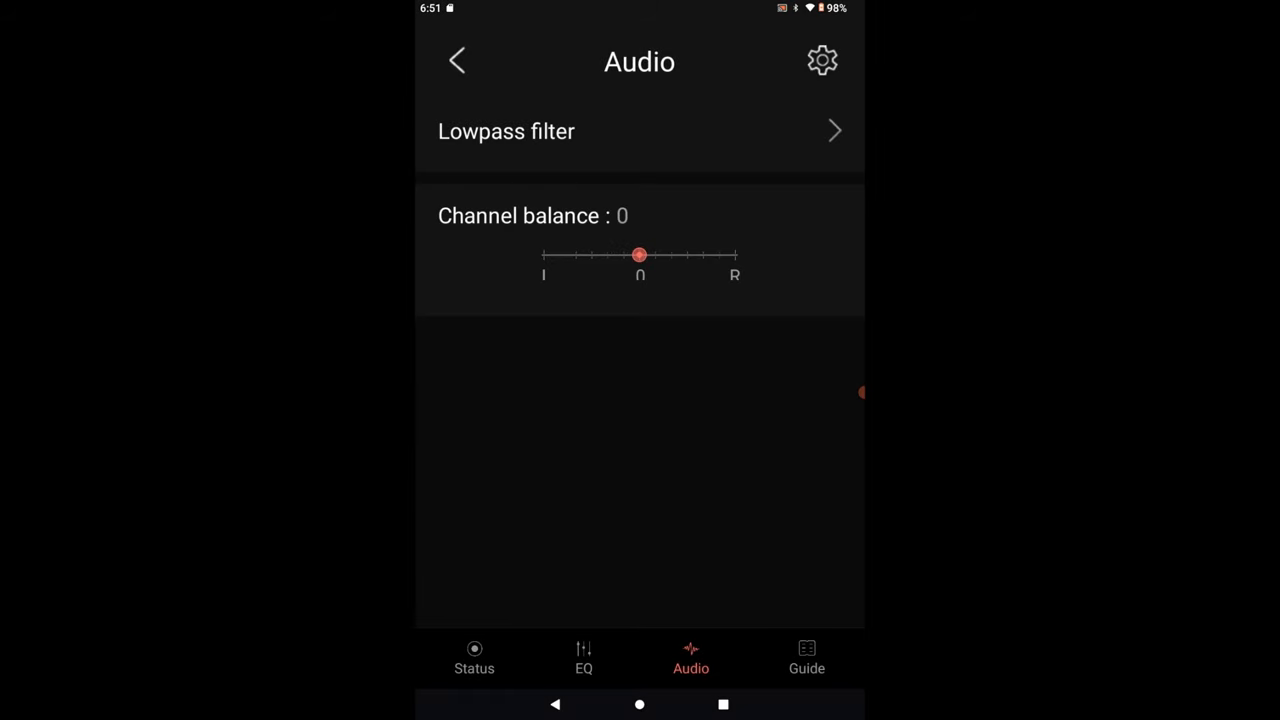
{"action": "left_click", "coordinate": [506, 132]}
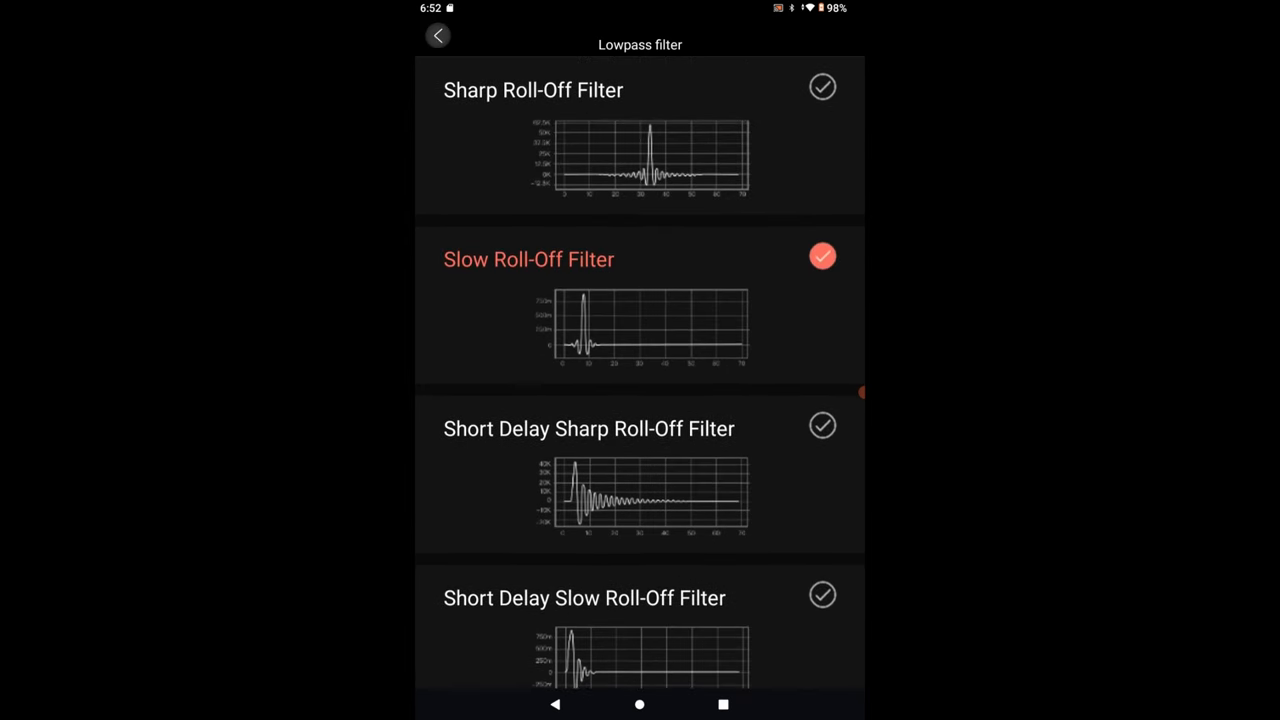
{"action": "left_click", "coordinate": [436, 36]}
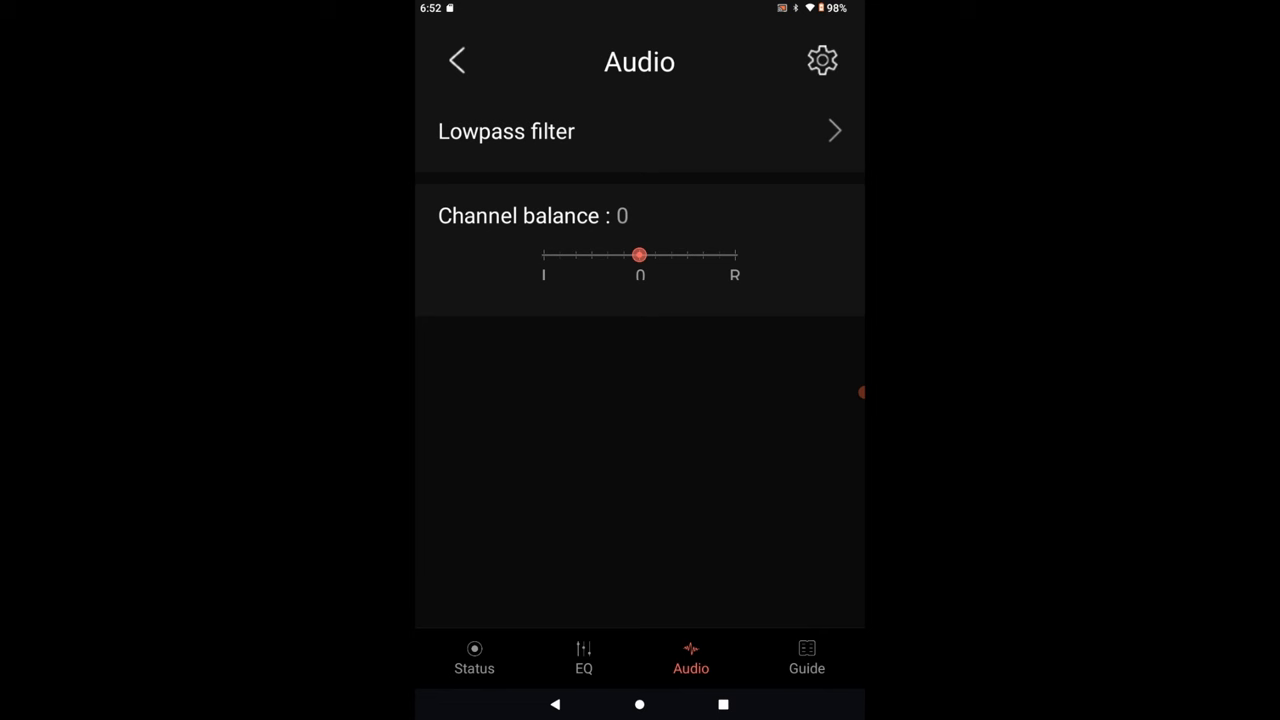
{"action": "left_click", "coordinate": [806, 658]}
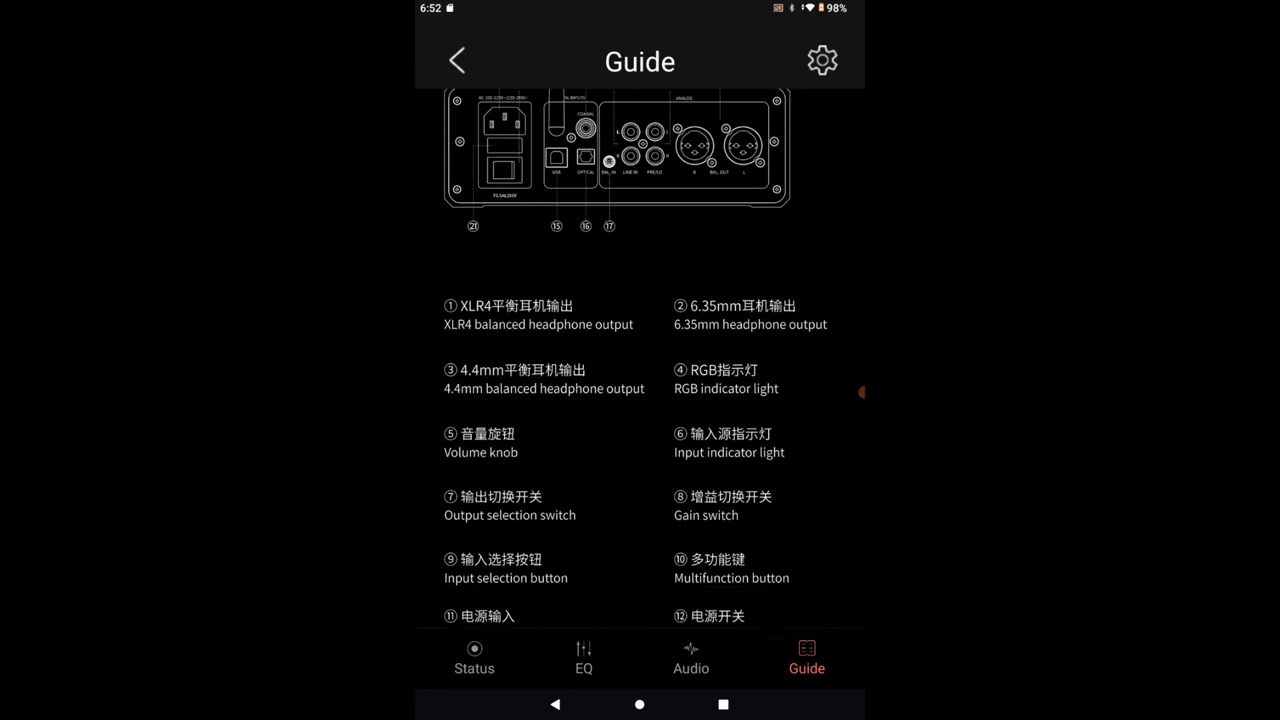
Read through the Guide's setup steps, then return to the Status page showing OPT at 44.1kHz.
{"action": "scroll", "scroll_direction": "down", "scroll_amount": 3}
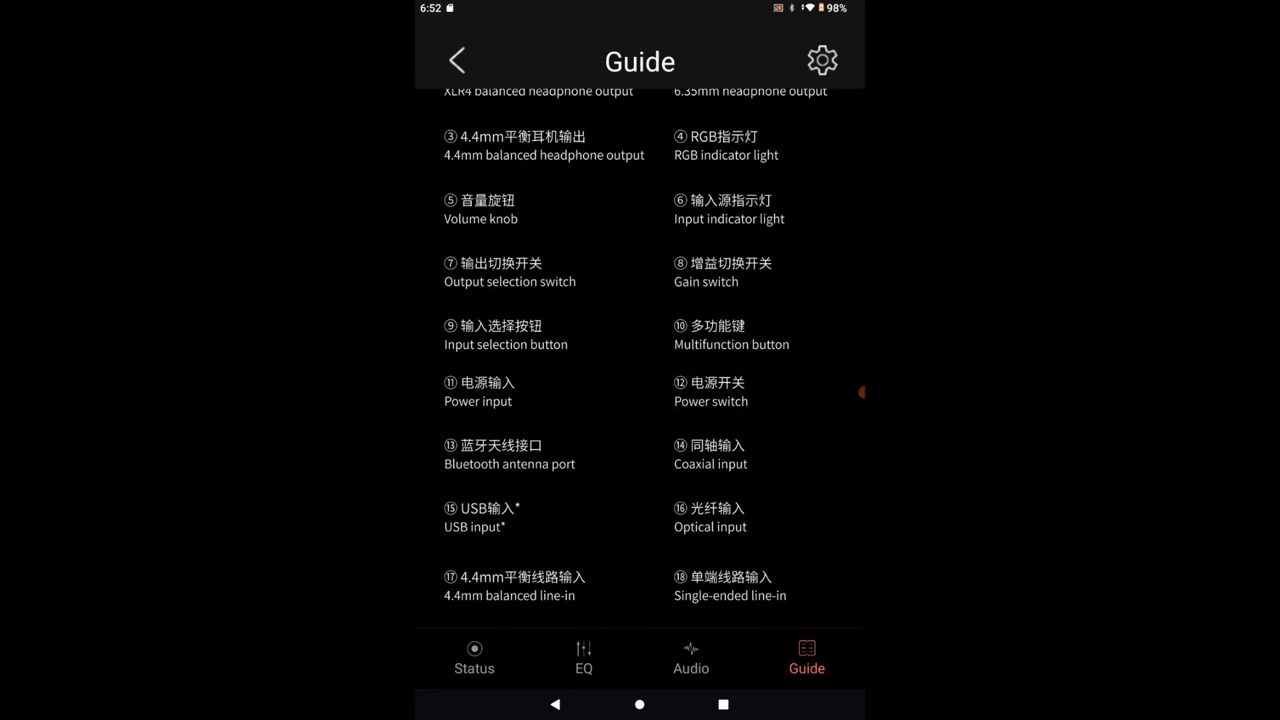
{"action": "scroll", "scroll_direction": "down", "scroll_amount": 3}
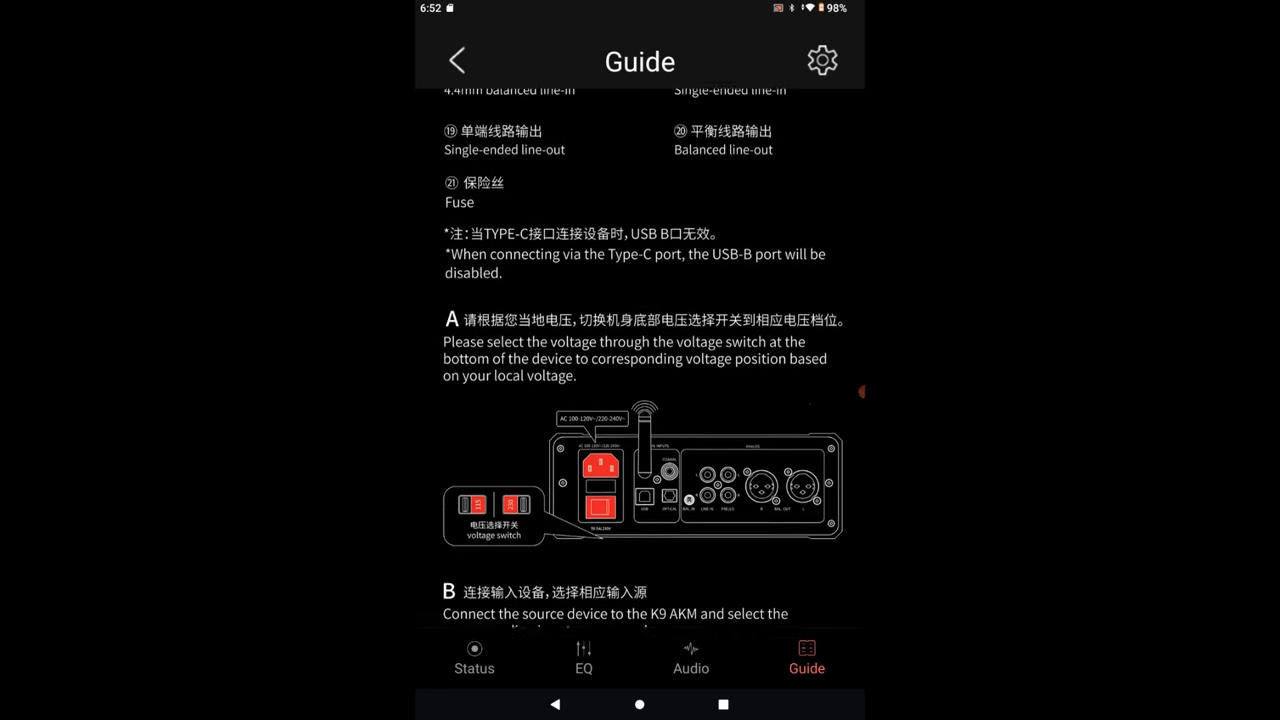
{"action": "scroll", "scroll_direction": "down", "scroll_amount": 3}
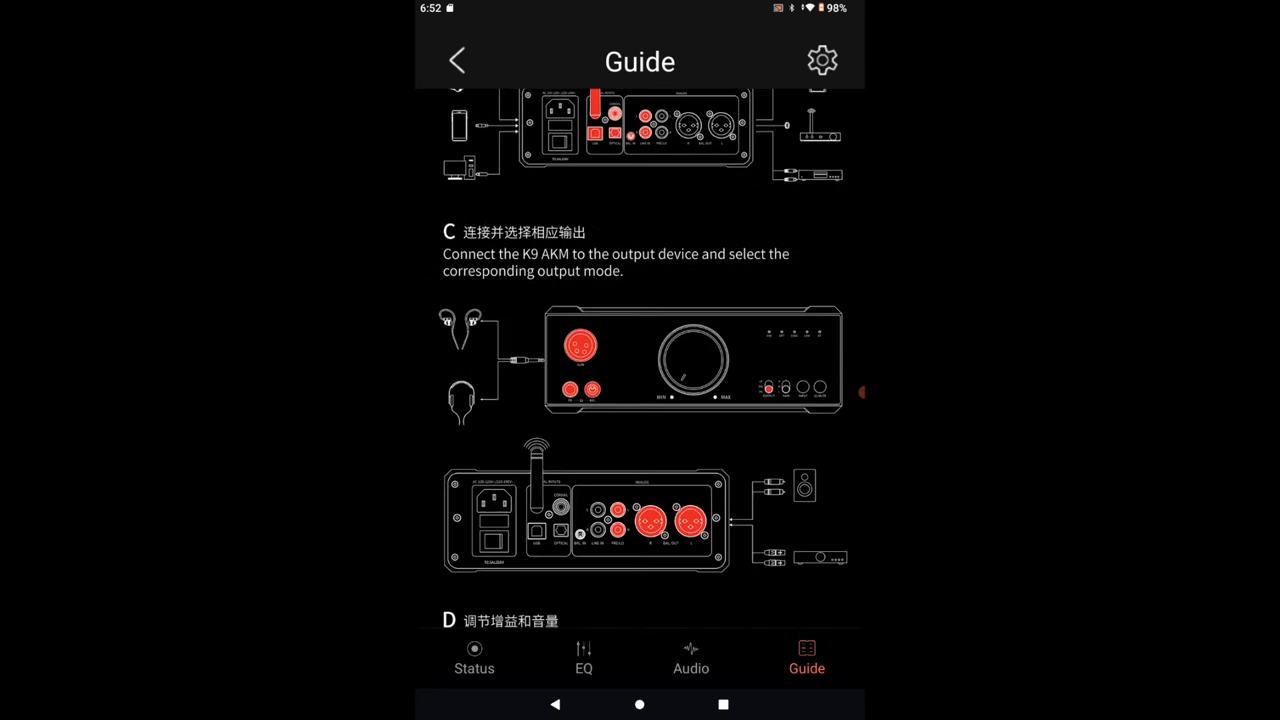
{"action": "scroll", "scroll_direction": "down", "scroll_amount": 3}
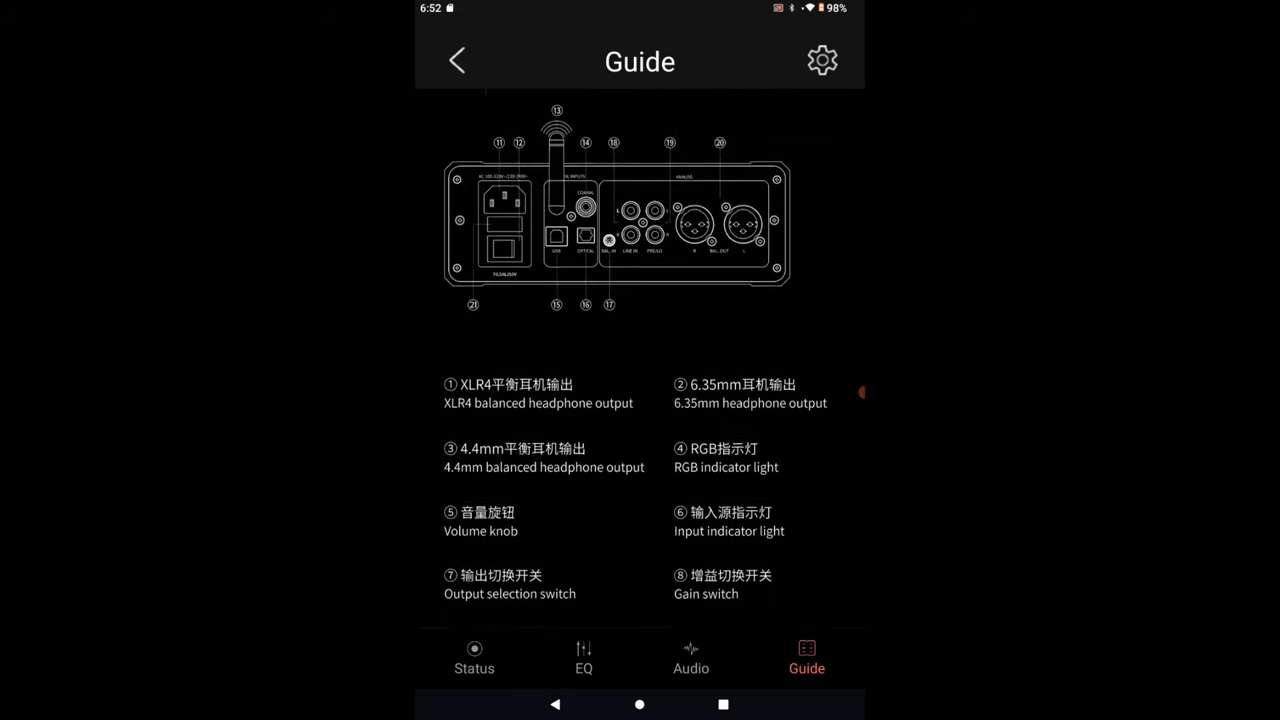
{"action": "scroll", "scroll_direction": "down", "scroll_amount": 3}
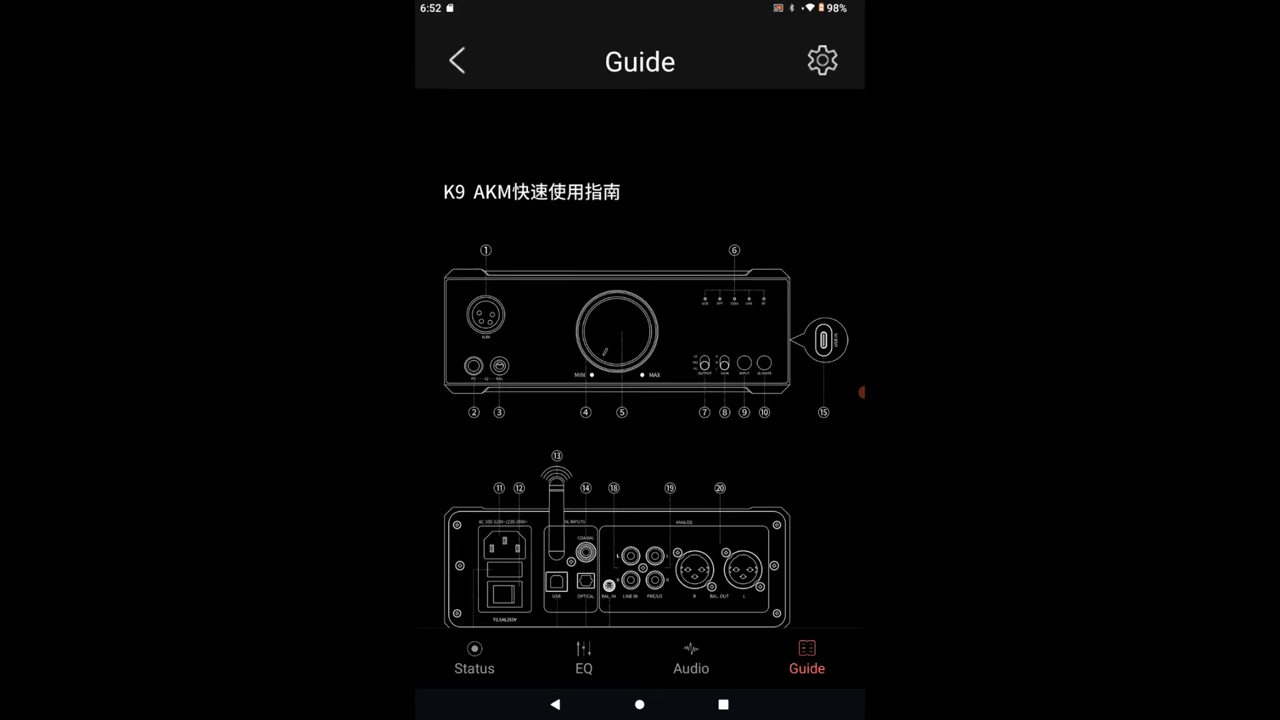
{"action": "left_click", "coordinate": [474, 658]}
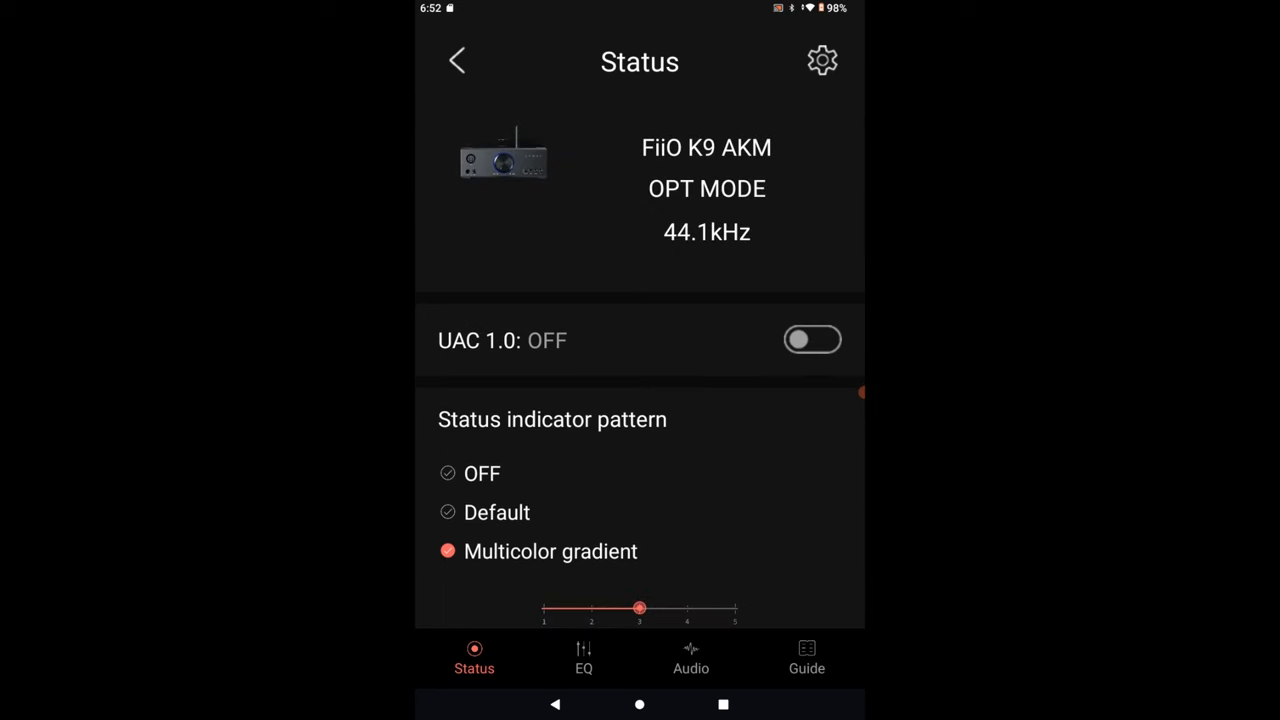
{"action": "left_click", "coordinate": [822, 60]}
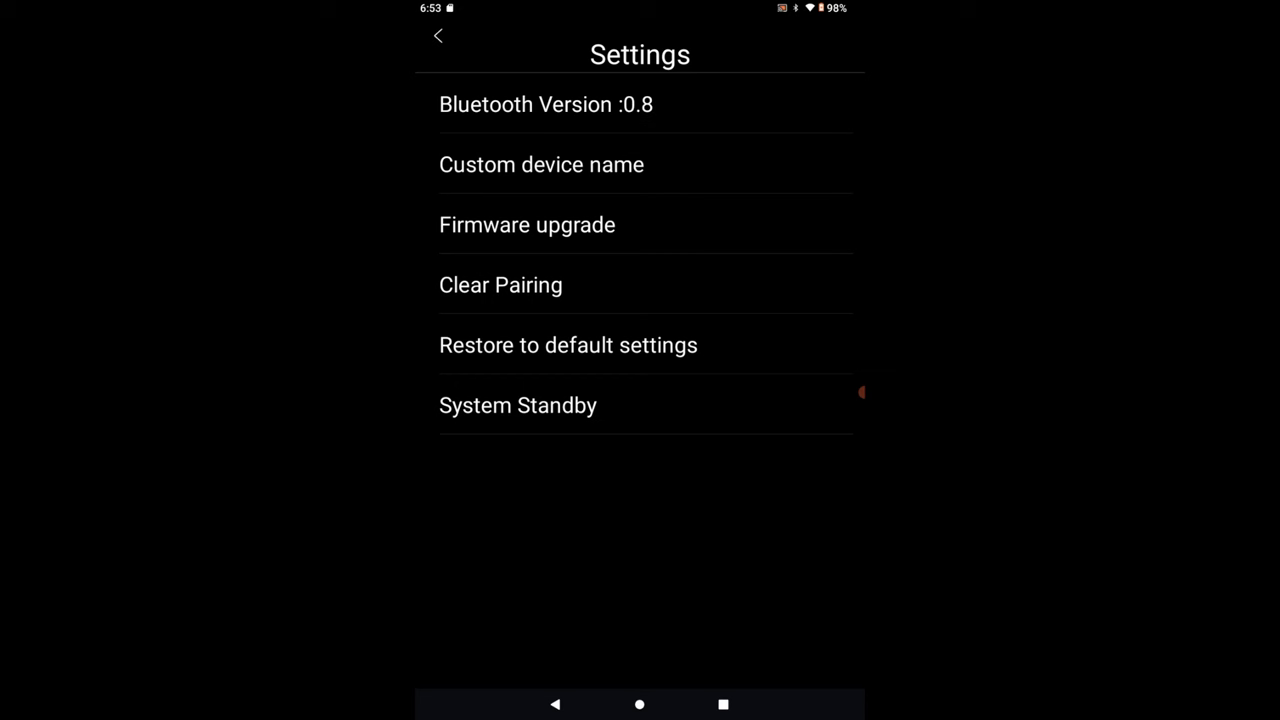
{"action": "left_click", "coordinate": [438, 36]}
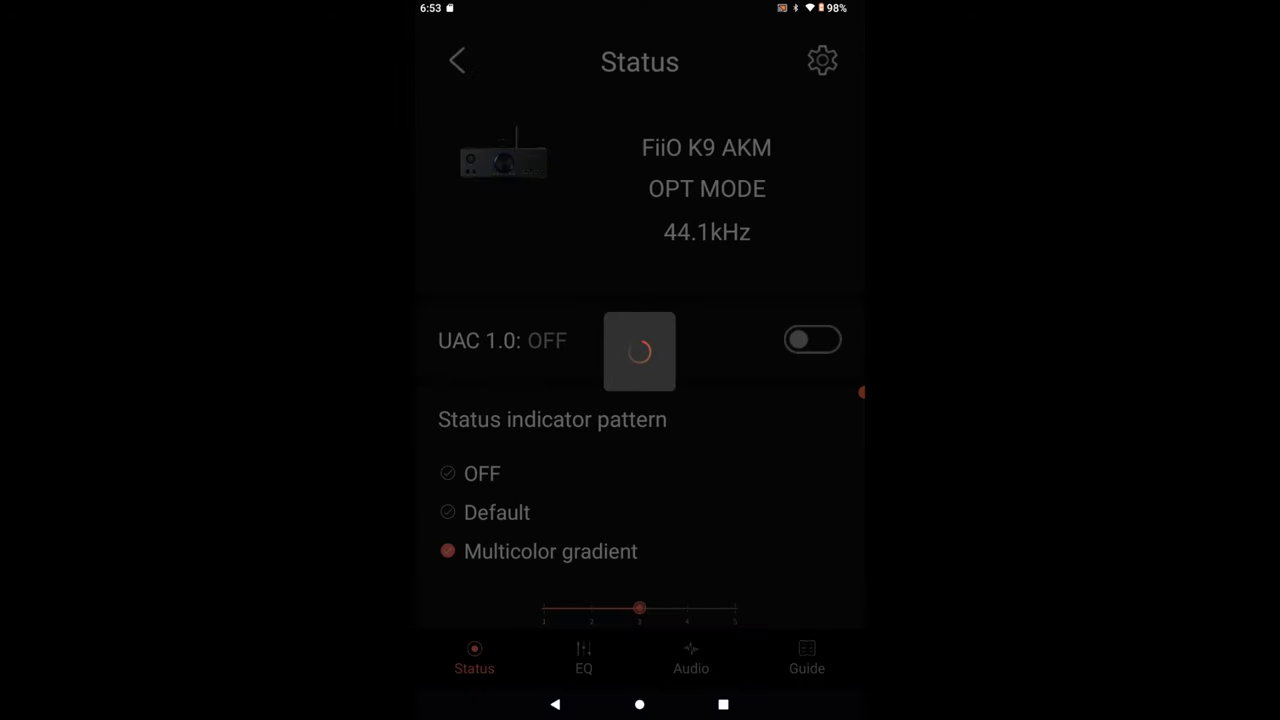